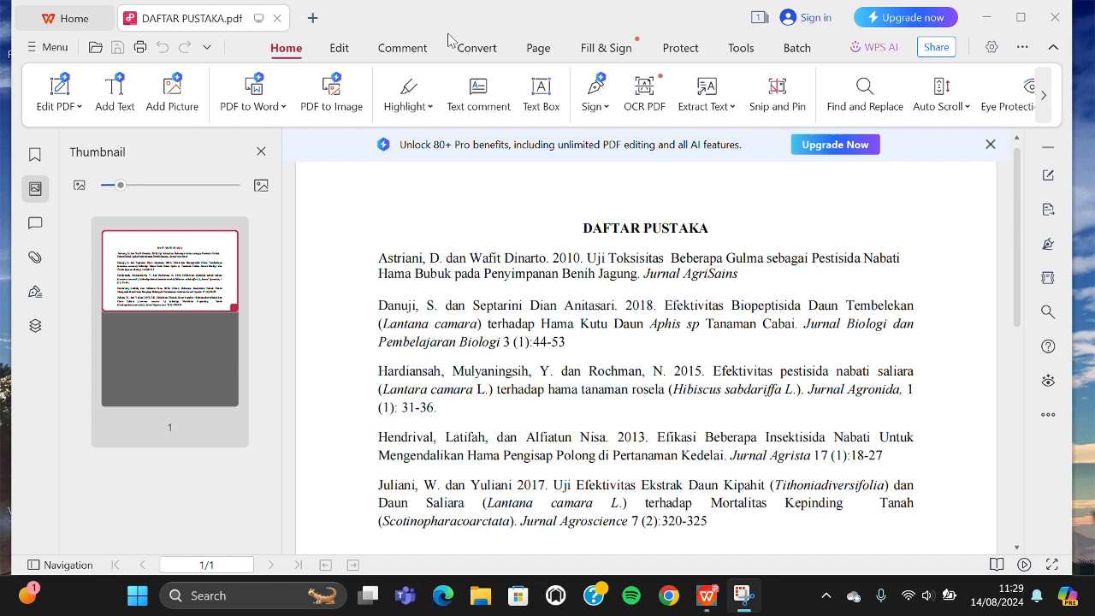
mouse_move(601, 128)
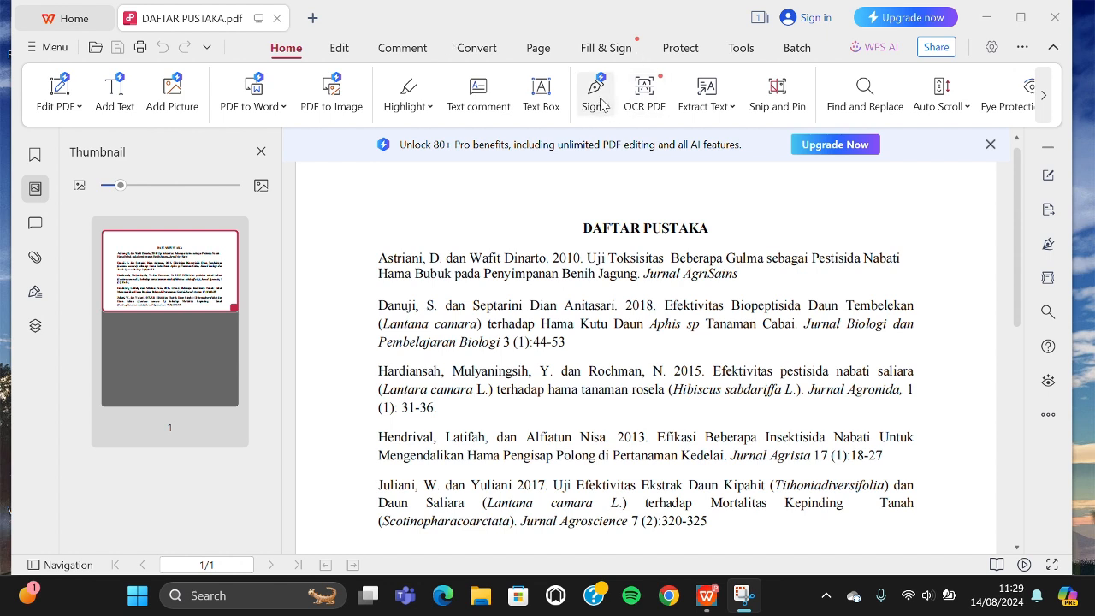
Open the Sign dropdown to reveal Create signature and Create Initials
left_click(595, 93)
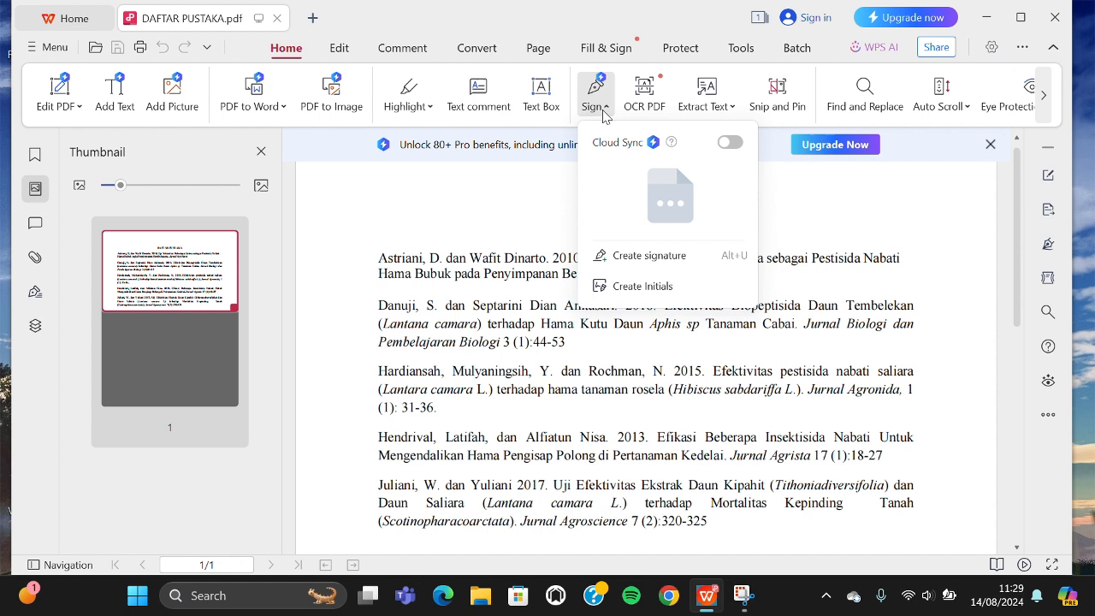
mouse_move(617, 259)
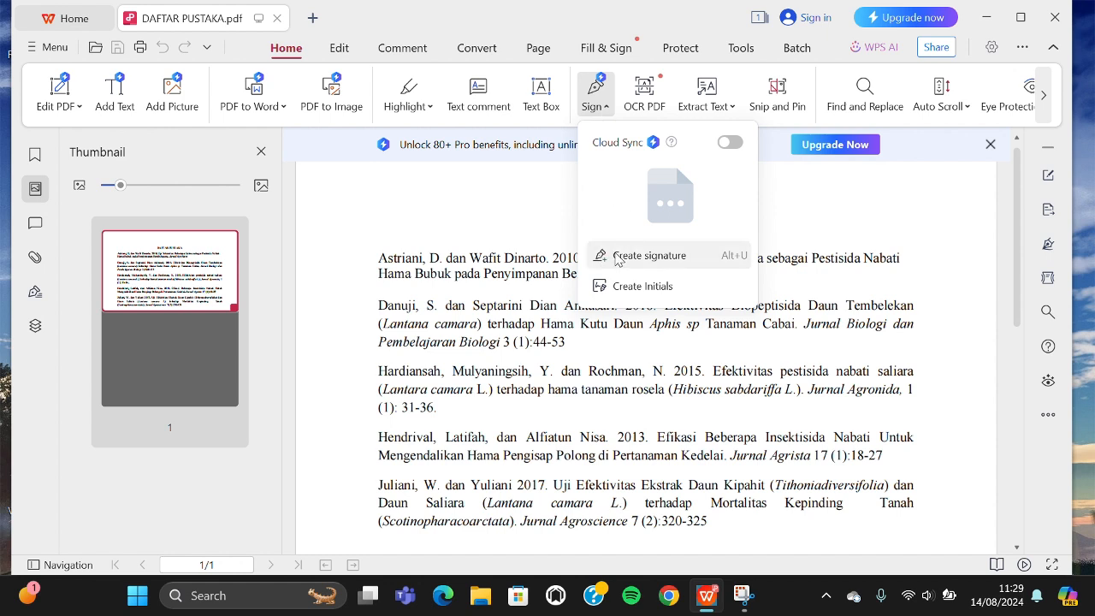
Create a new signature by hand in the Draw tab and accept it
left_click(649, 255)
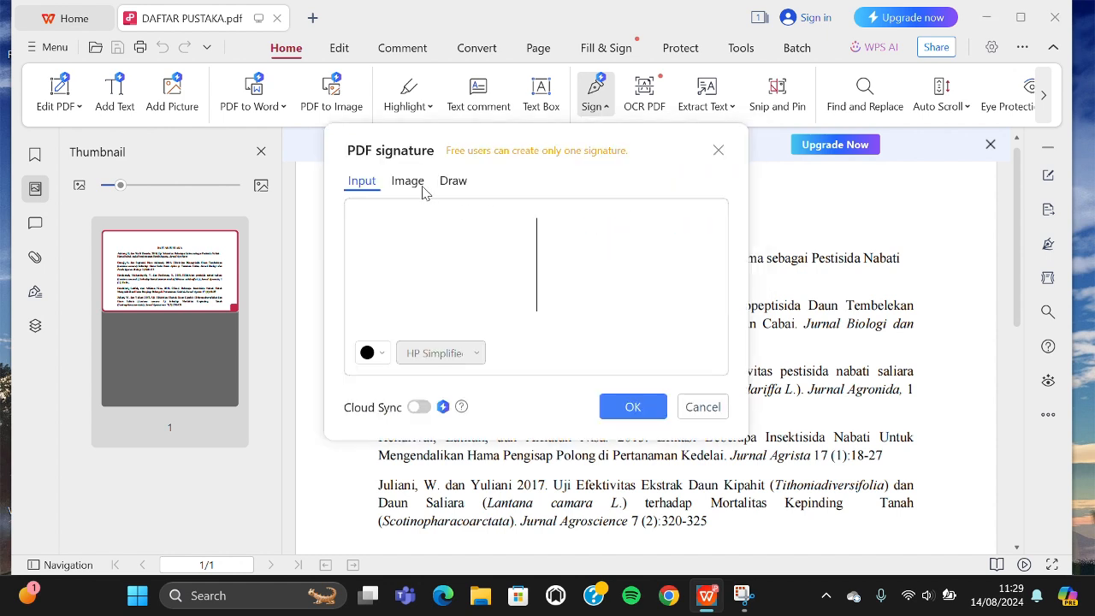
mouse_move(453, 215)
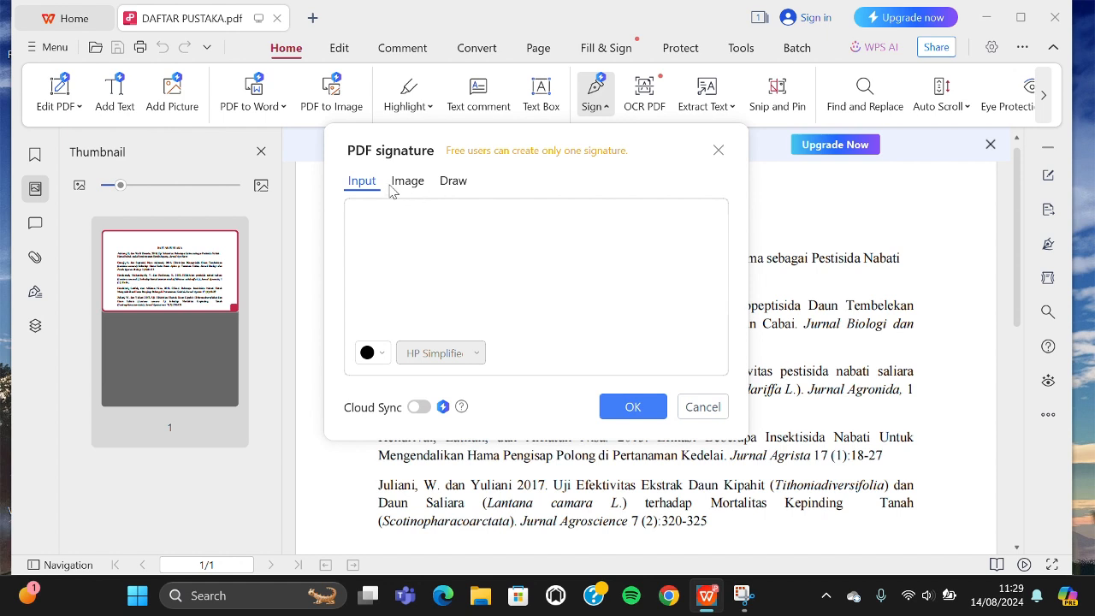
mouse_move(399, 182)
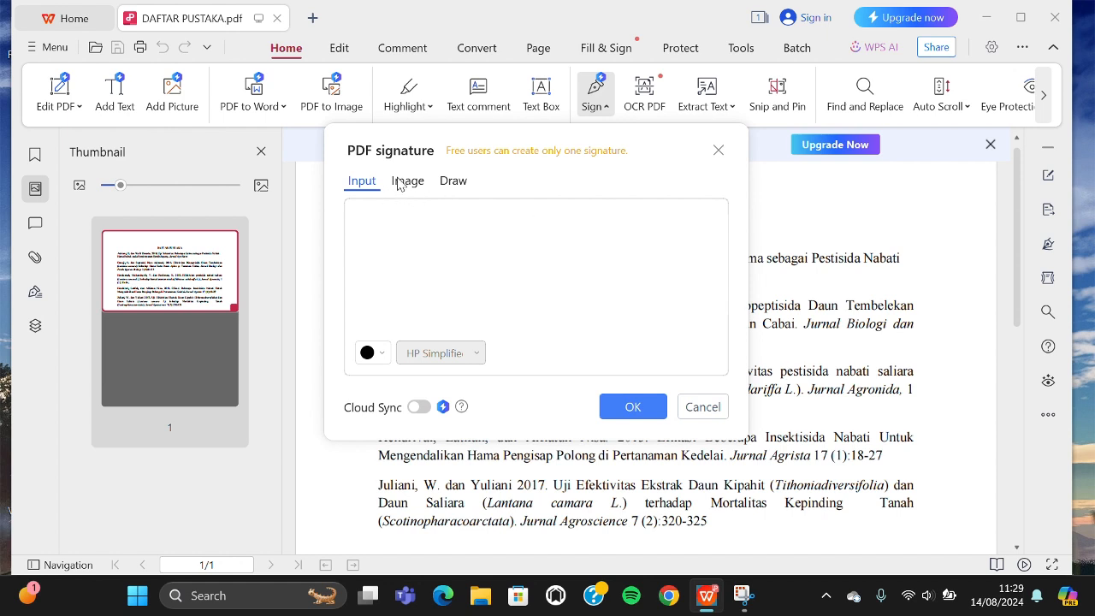
left_click(407, 181)
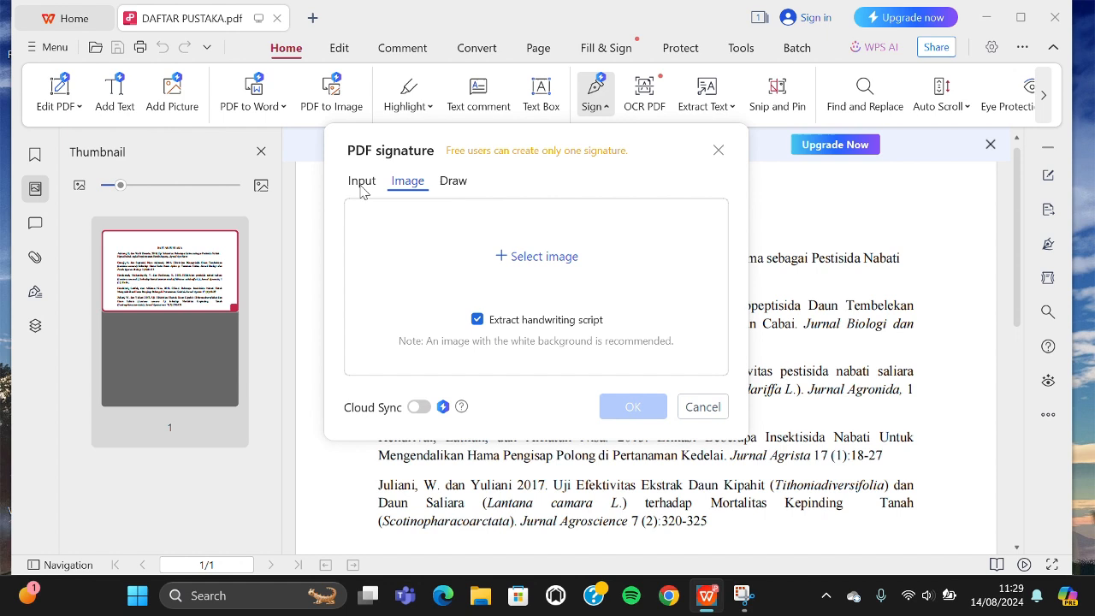
left_click(361, 180)
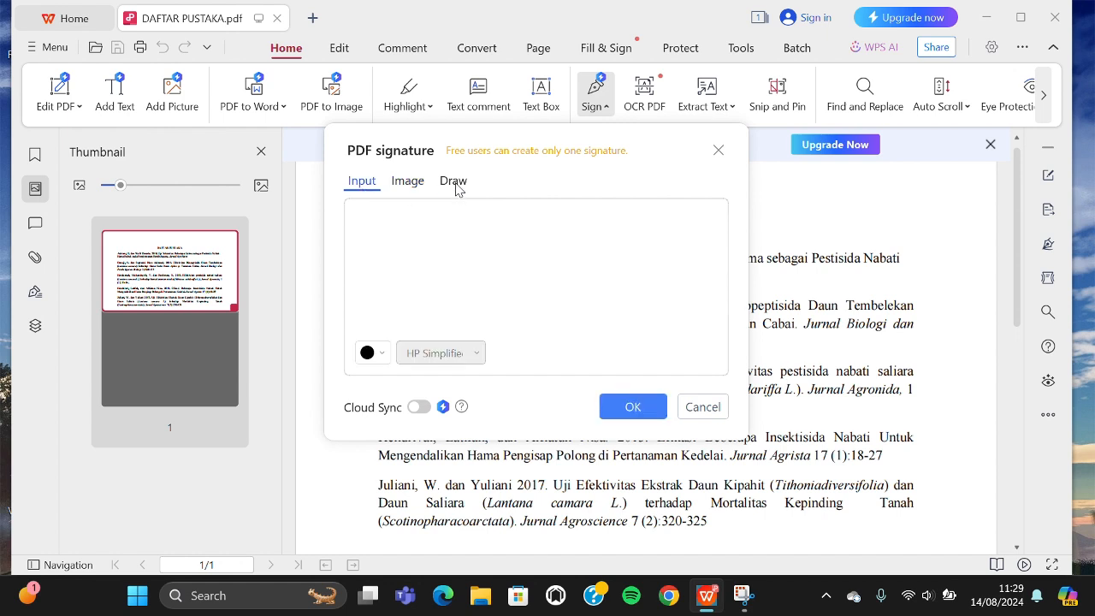
left_click(453, 180)
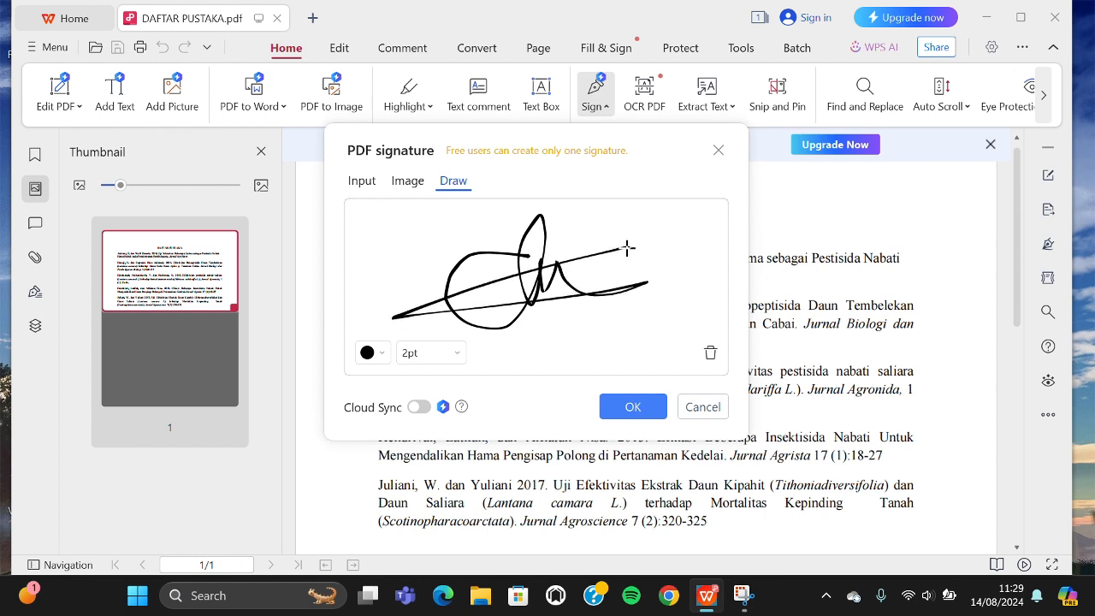
left_click(633, 407)
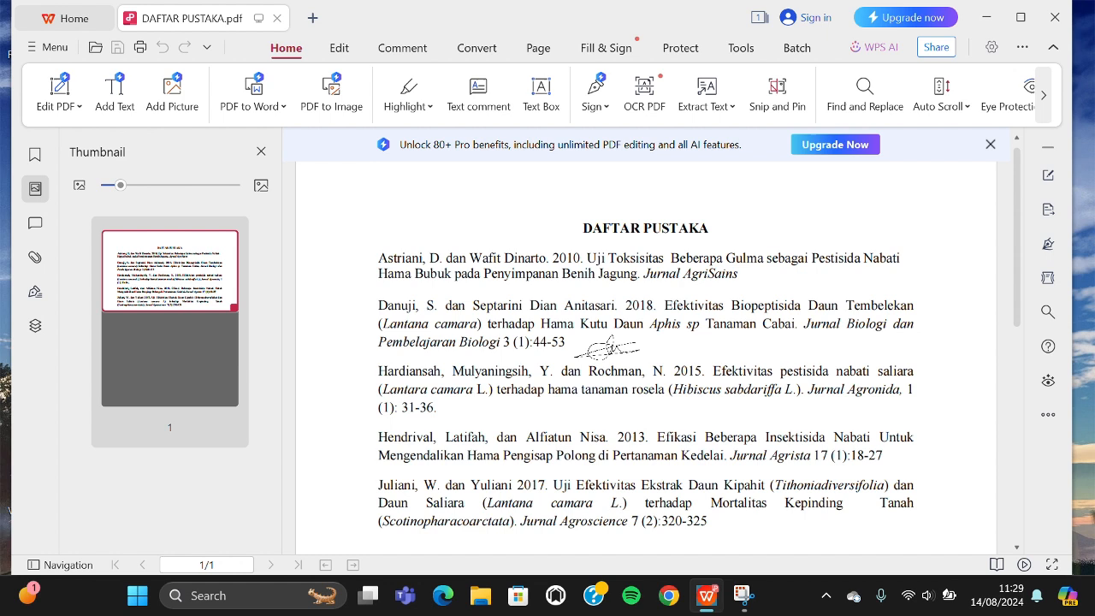
Scroll down and select the signature placed below the Juliani reference
scroll("down", 3)
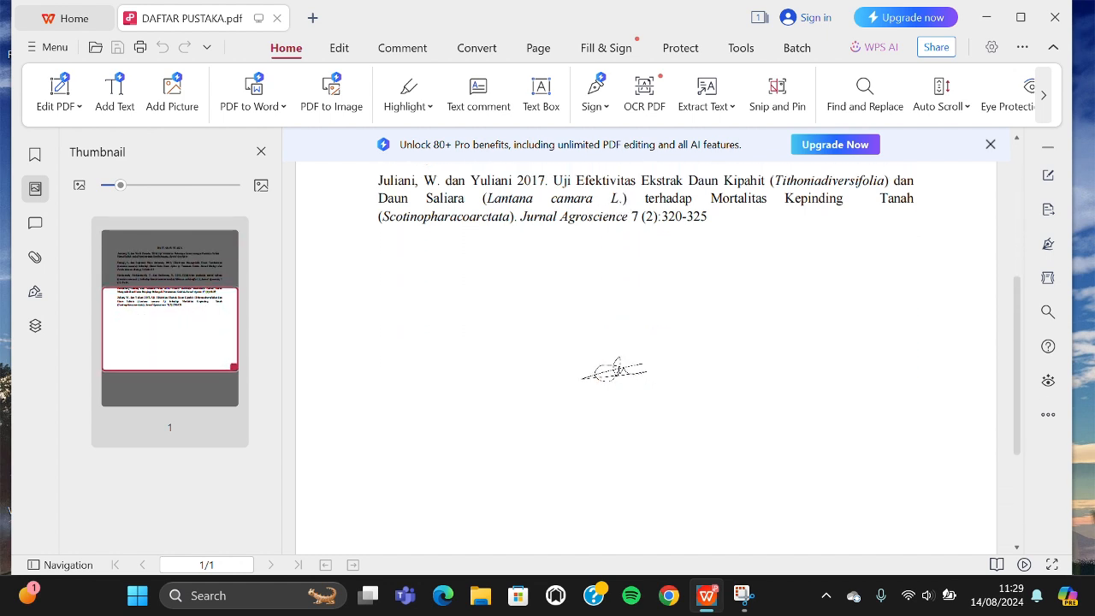
left_click(614, 370)
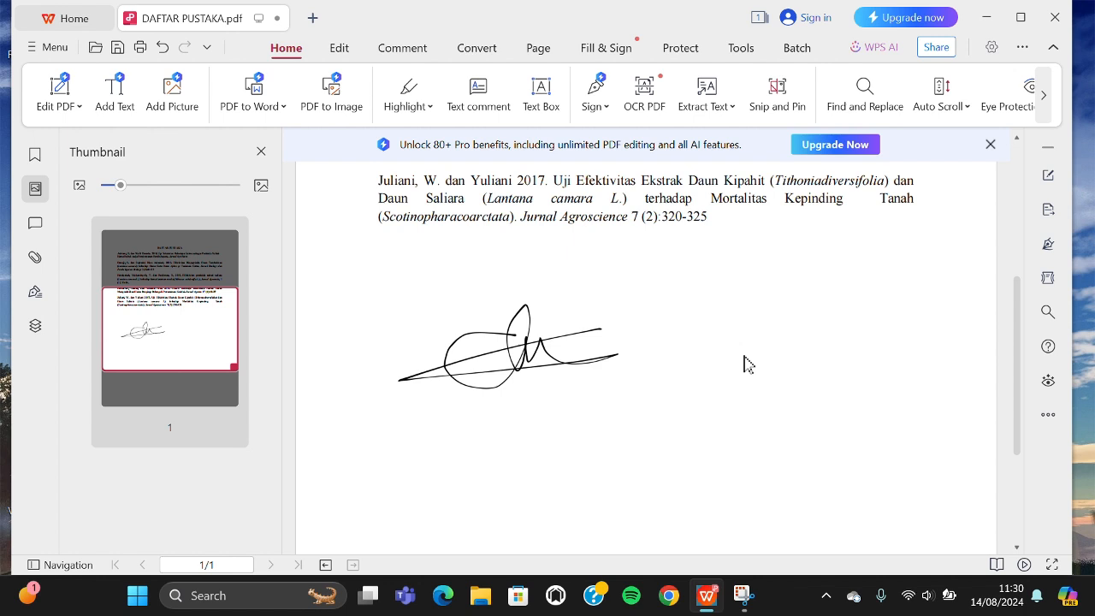
mouse_move(742, 358)
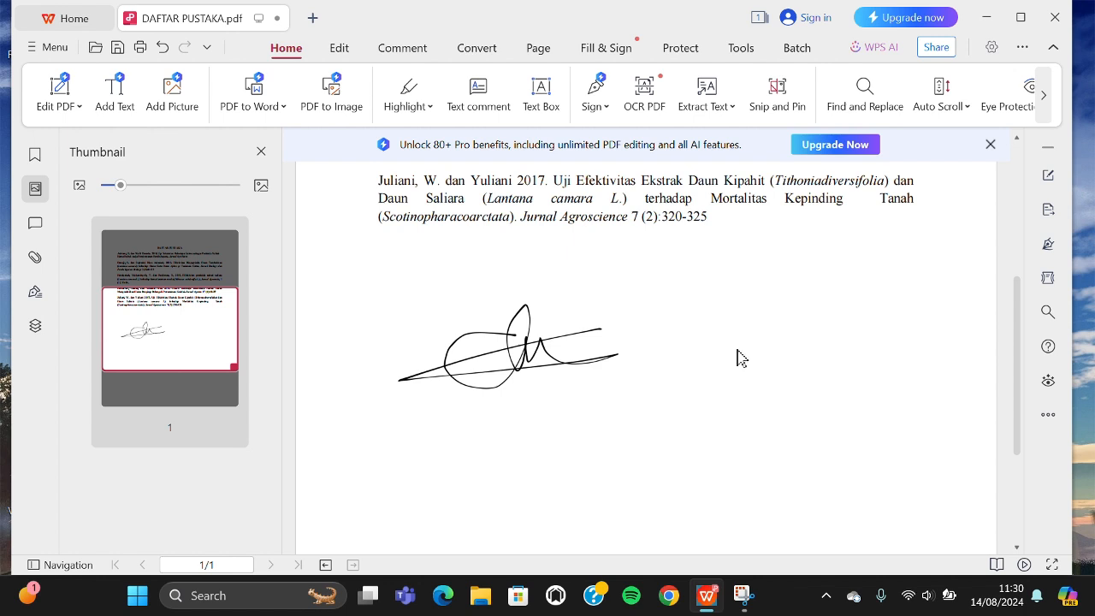